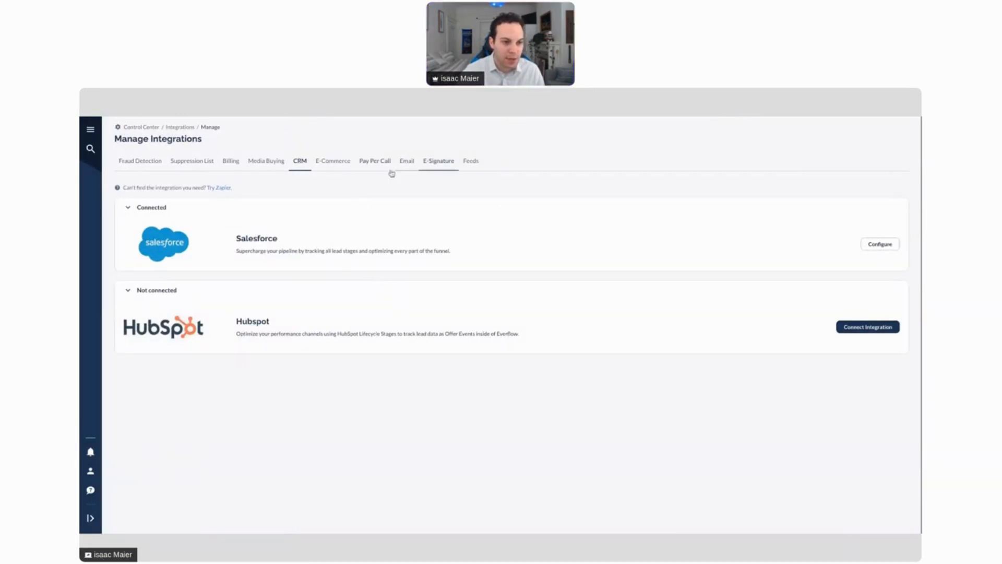
Show the Pay Per Call integrations, Invoca and Ringba, on Manage Integrations
click(374, 161)
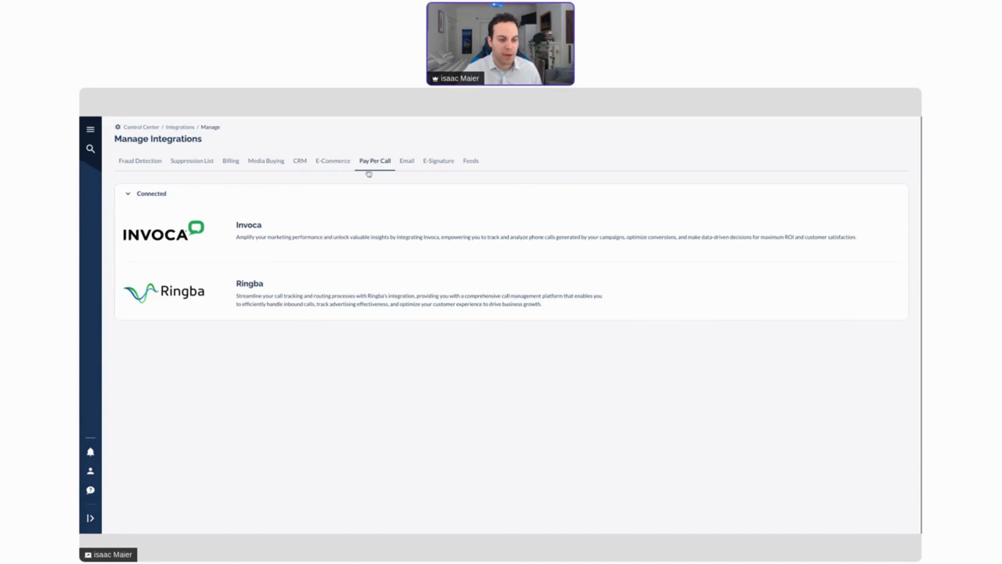
click(266, 161)
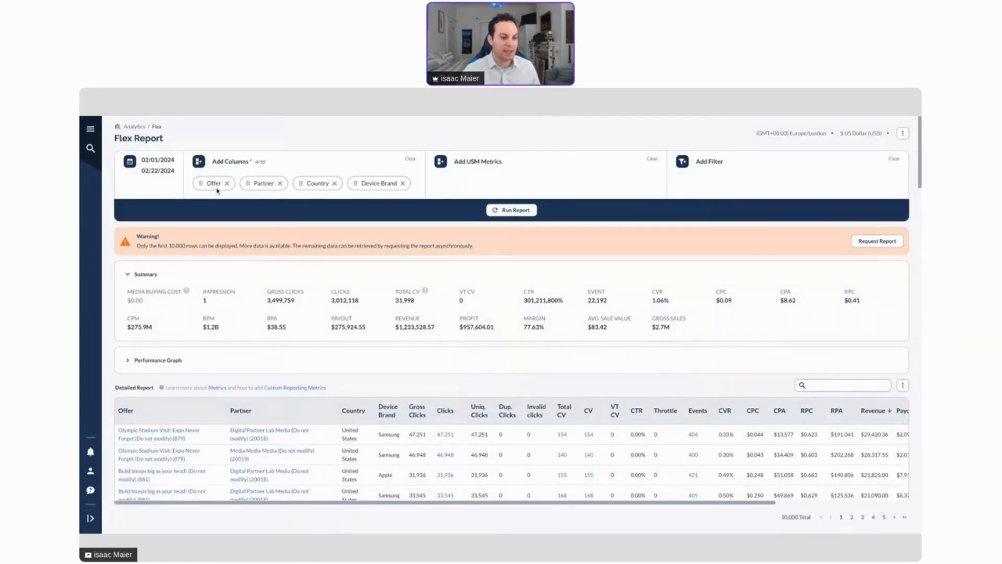
scroll(down, 3)
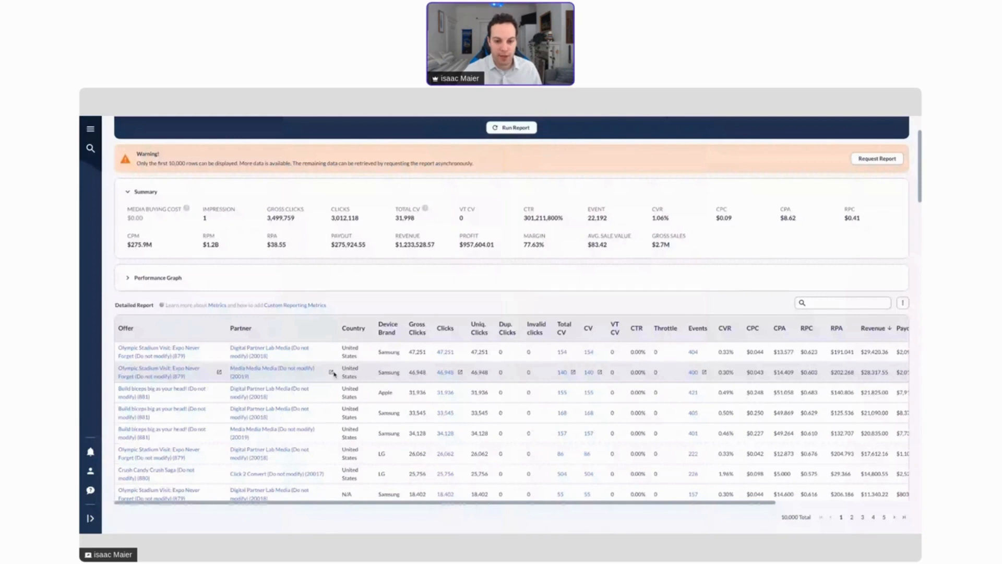
scroll(right, 3)
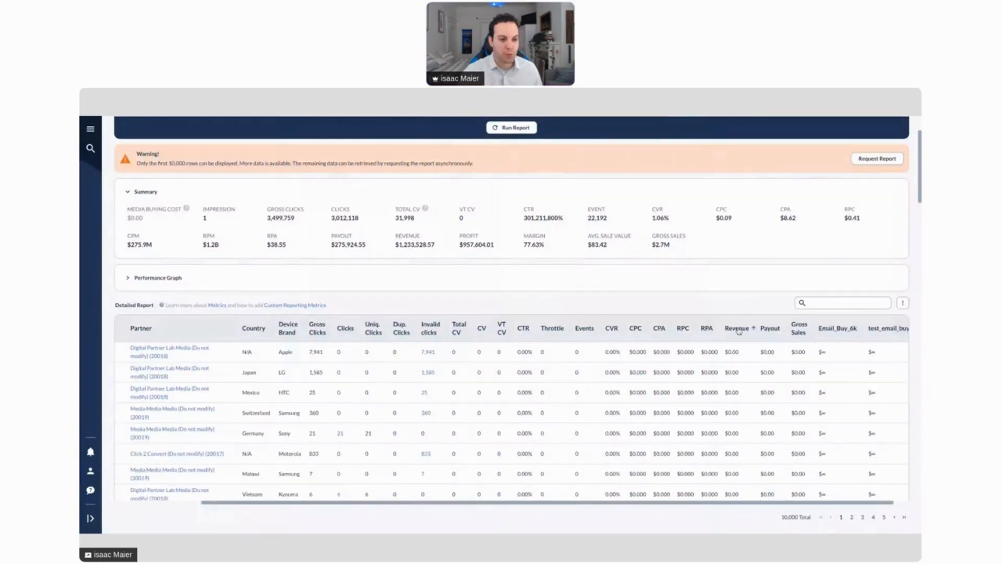
click(735, 328)
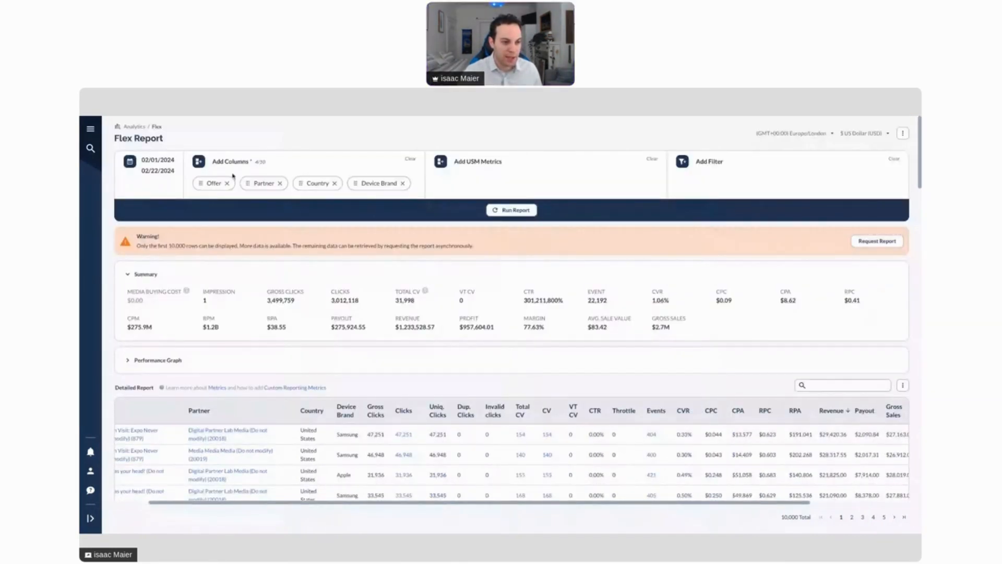
click(230, 161)
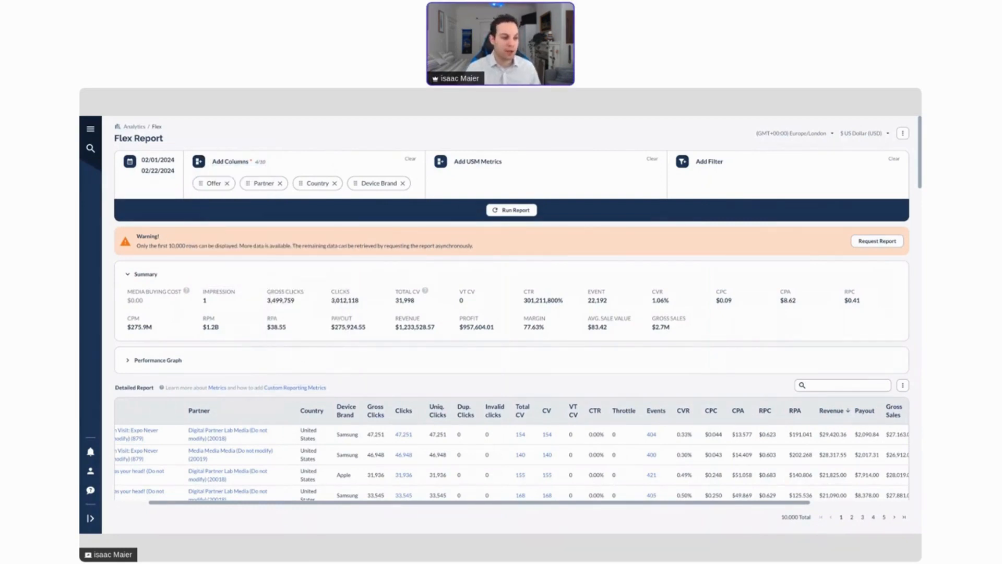
mouse_move(384, 257)
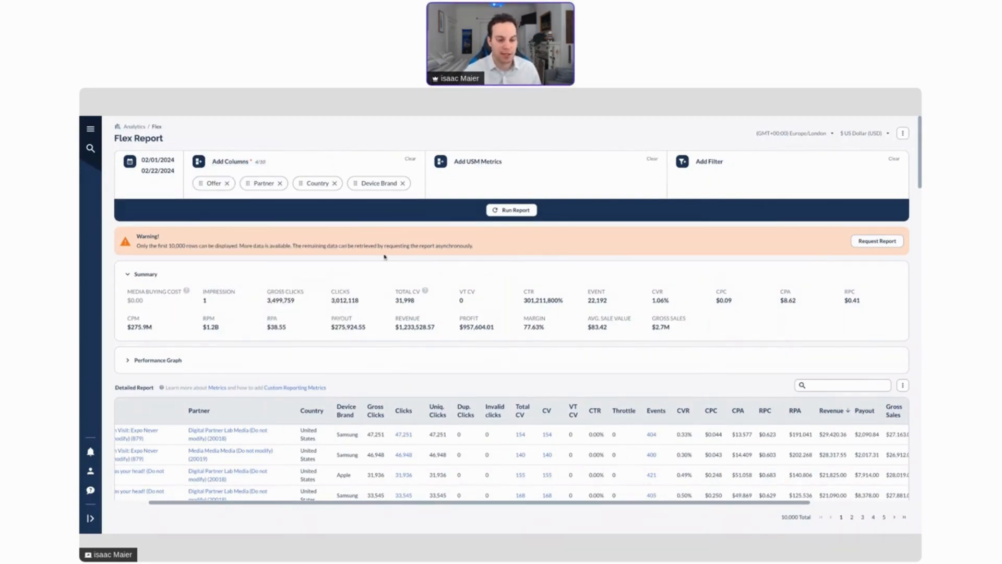
scroll(down, 3)
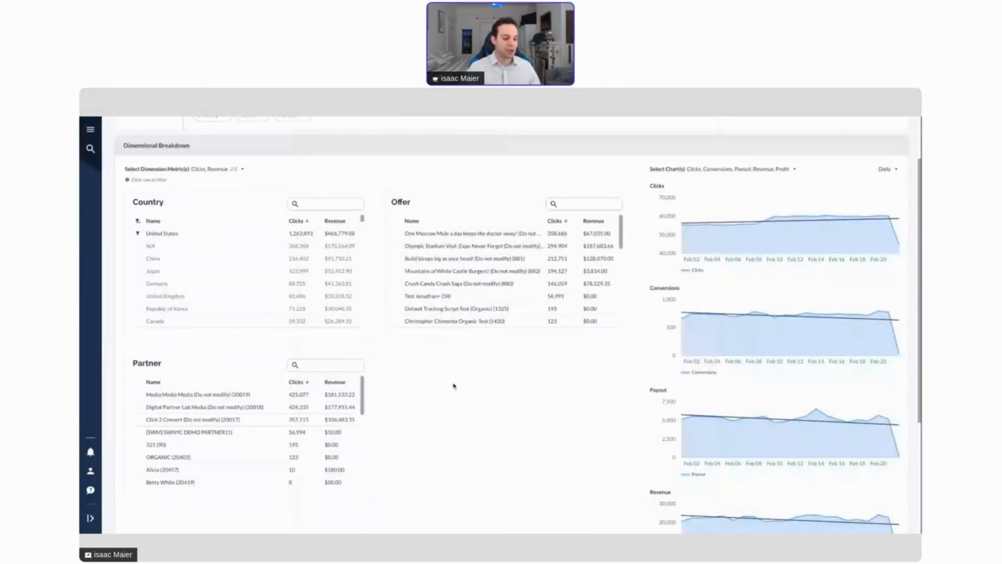
Sort the Dimensional Report's Offer panel by revenue, highest first
scroll(up, 3)
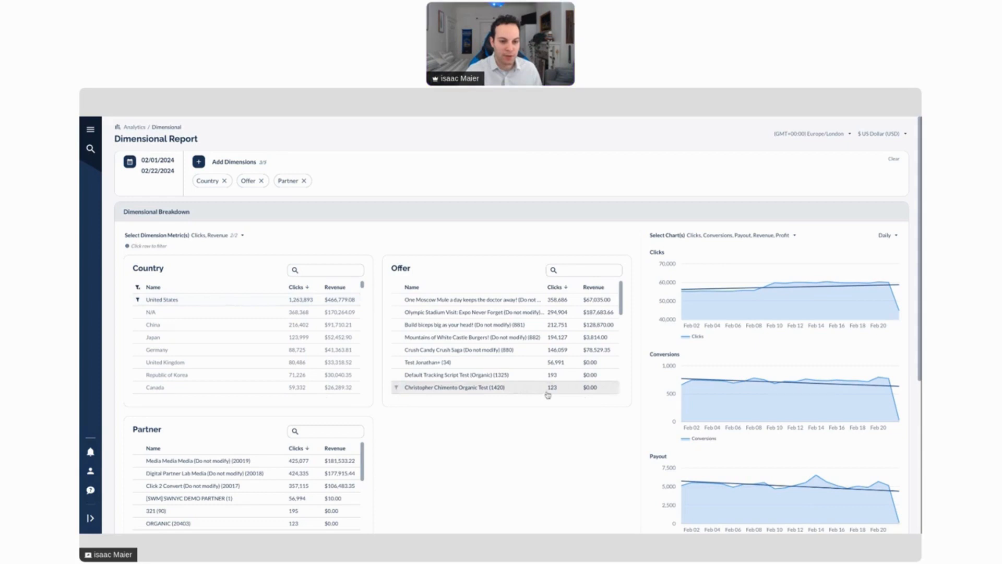
click(592, 287)
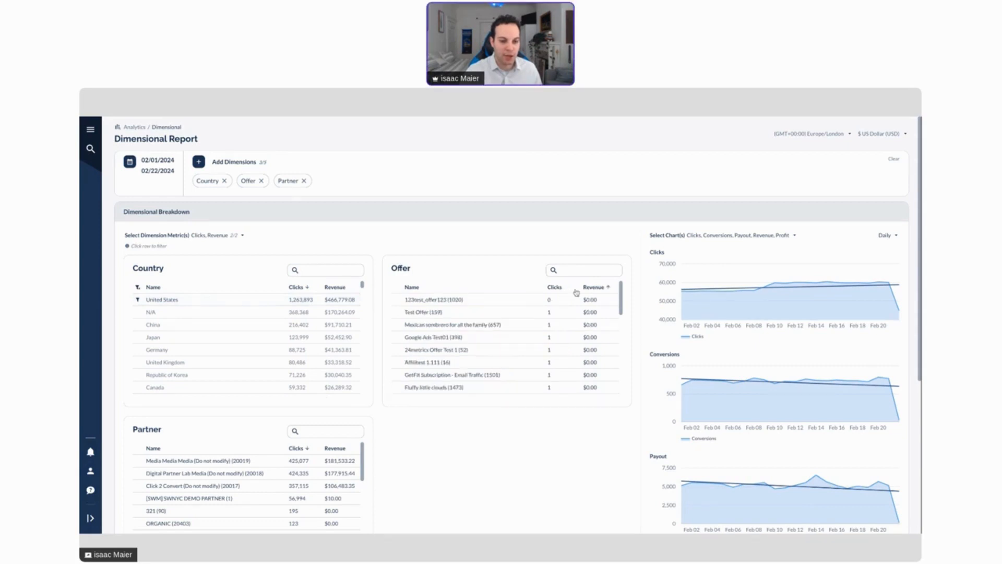
click(554, 287)
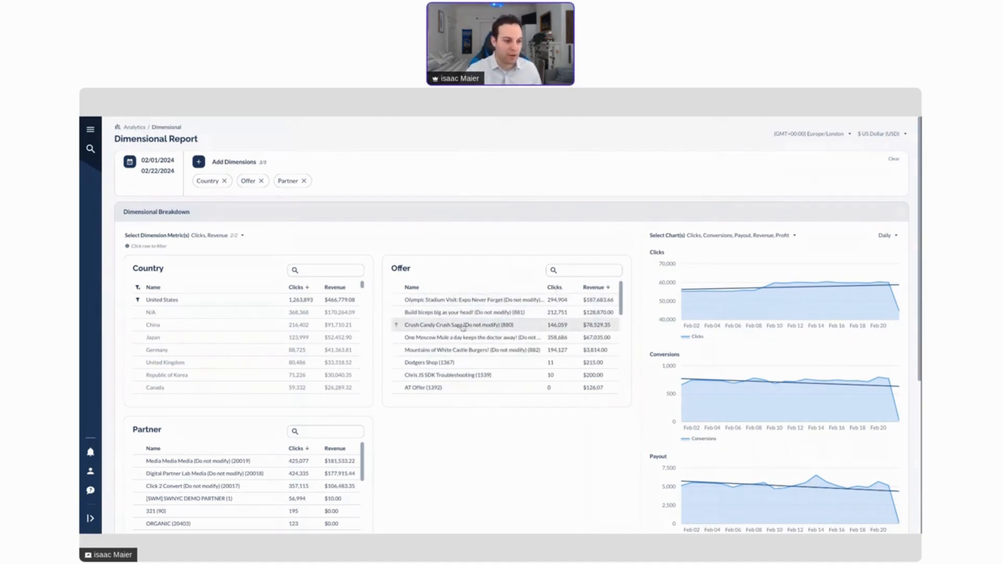
scroll(down, 3)
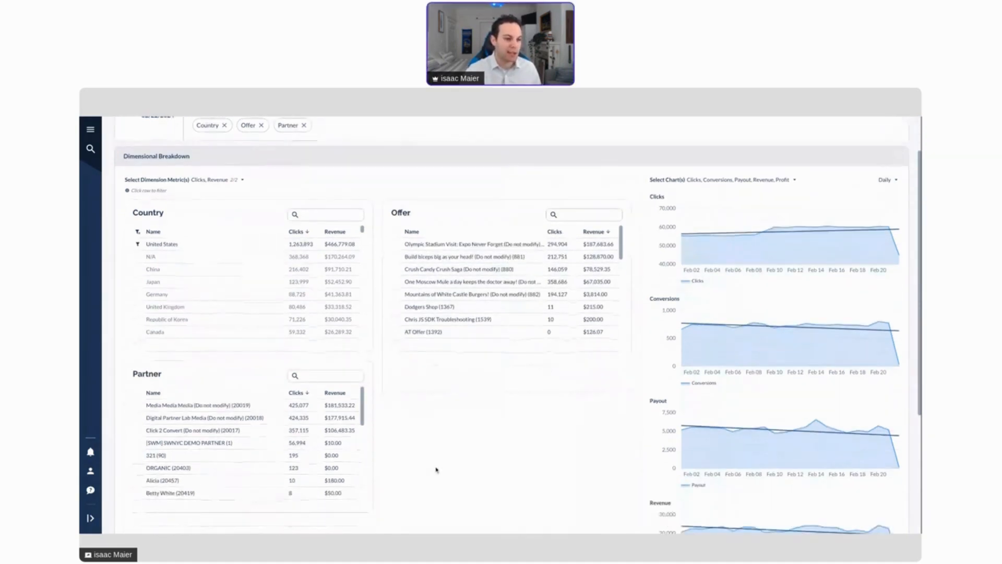
scroll(up, 3)
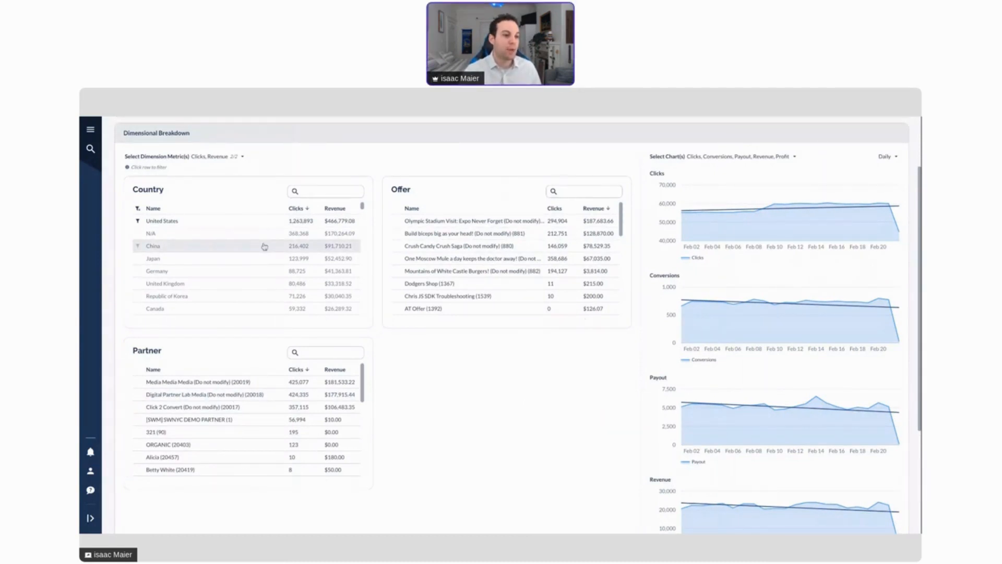
scroll(up, 3)
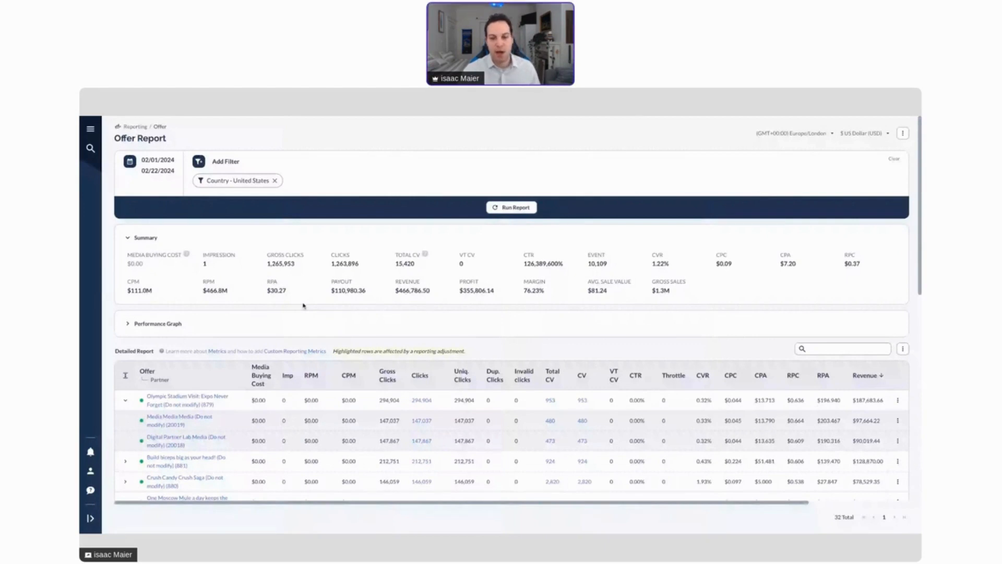
Scroll through the Offer Report's rows and columns
scroll(down, 3)
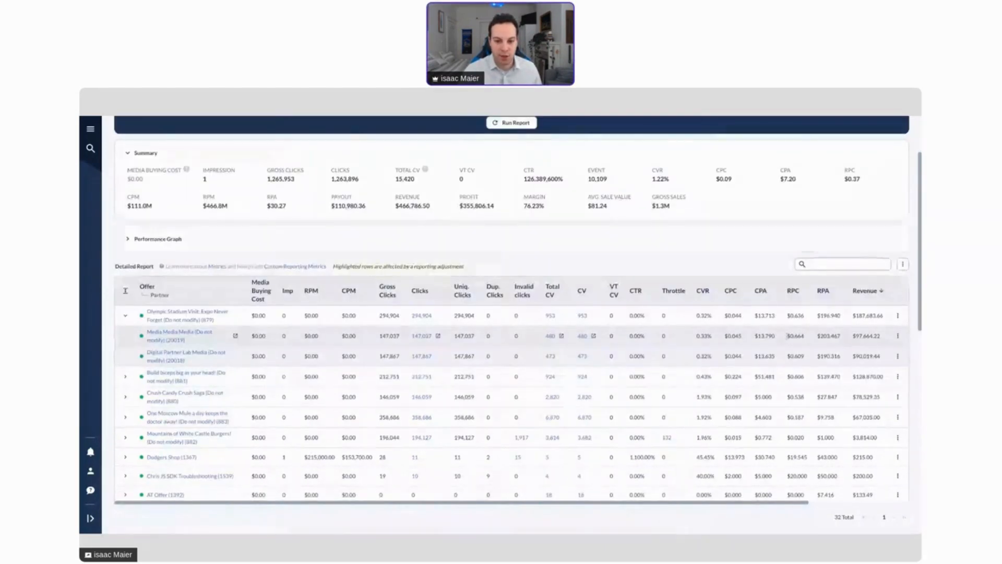
scroll(right, 3)
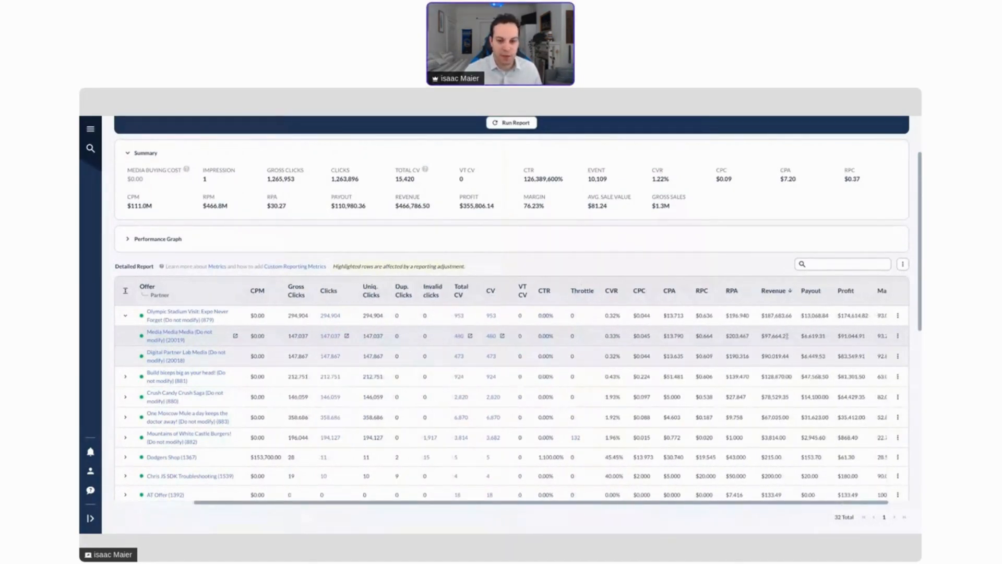
scroll(left, 3)
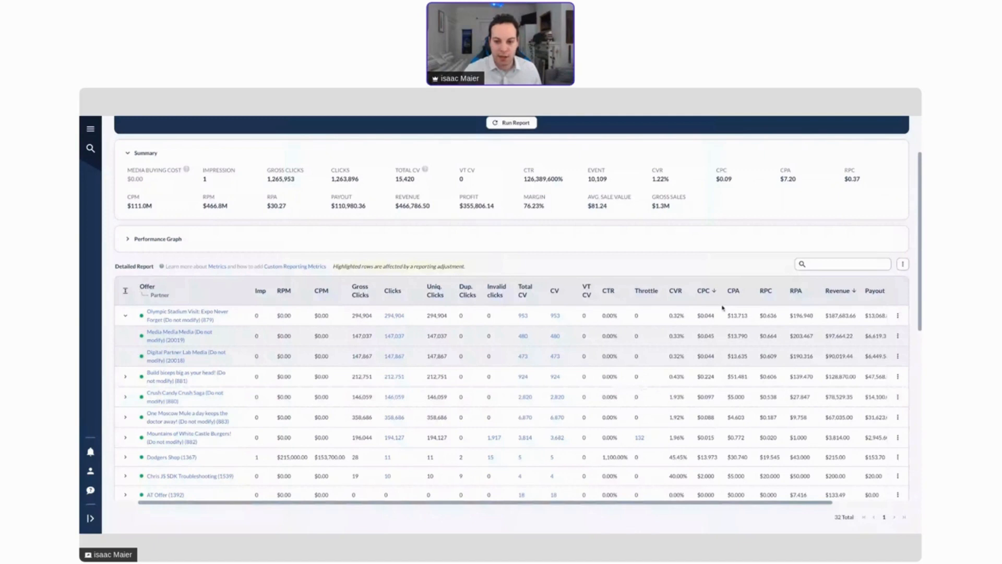
scroll(right, 3)
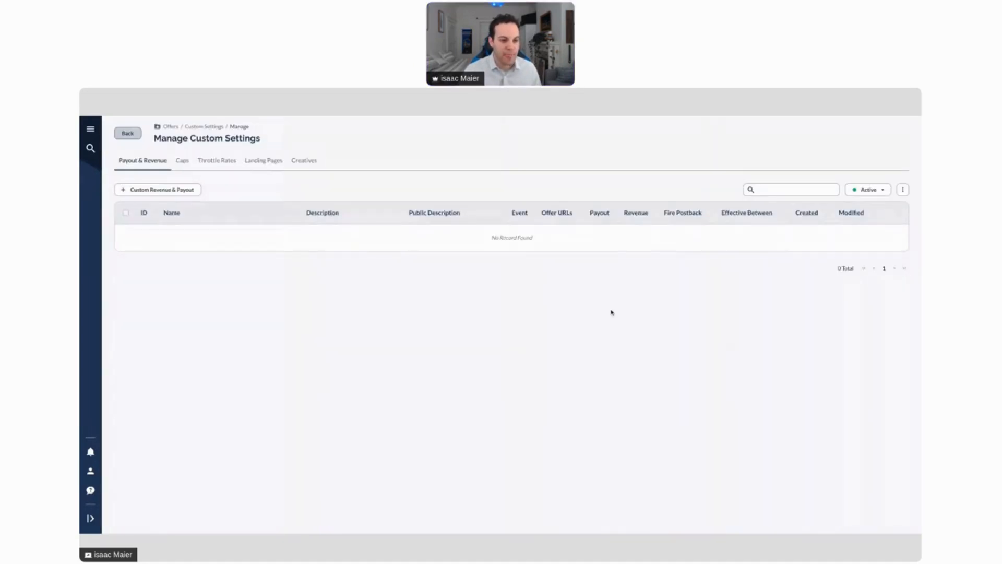
Start a custom revenue and payout setting with a CPC custom payout
click(157, 188)
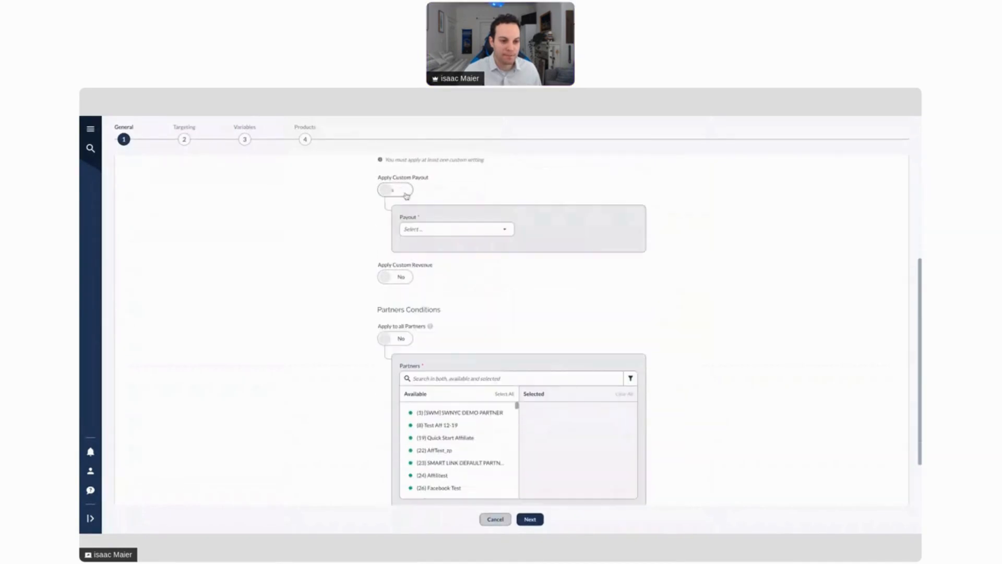
click(394, 189)
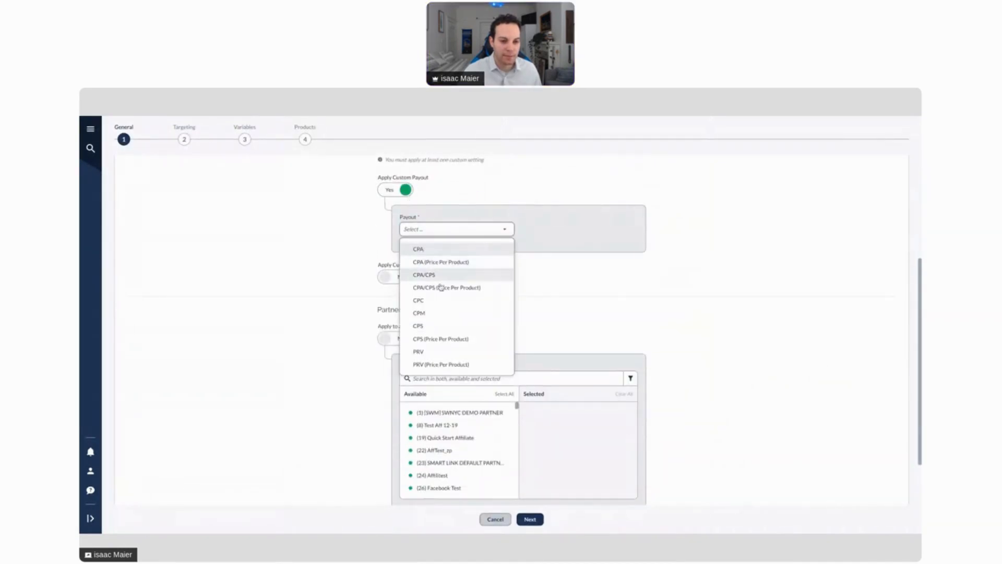
click(418, 301)
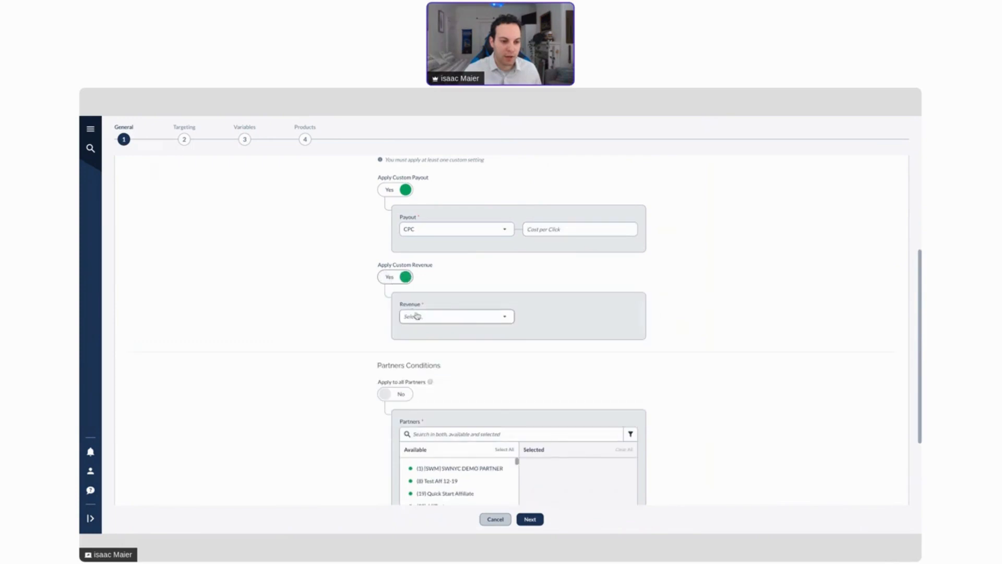
scroll(down, 3)
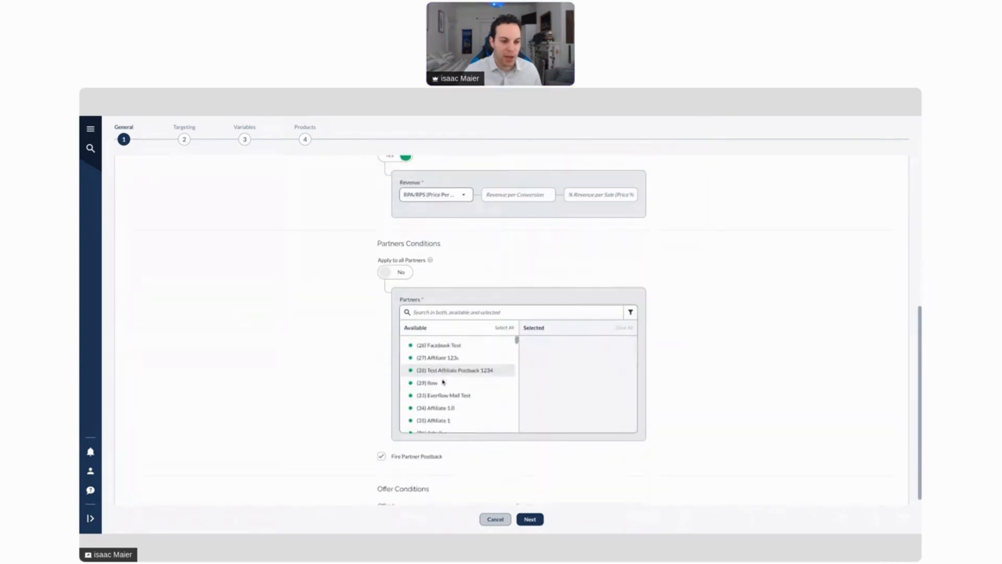
scroll(down, 3)
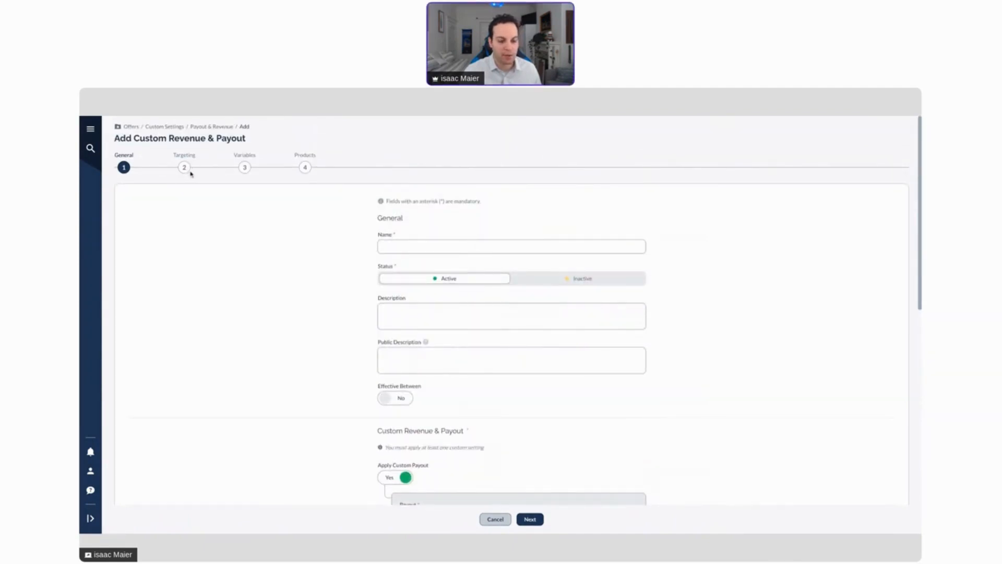
mouse_move(322, 197)
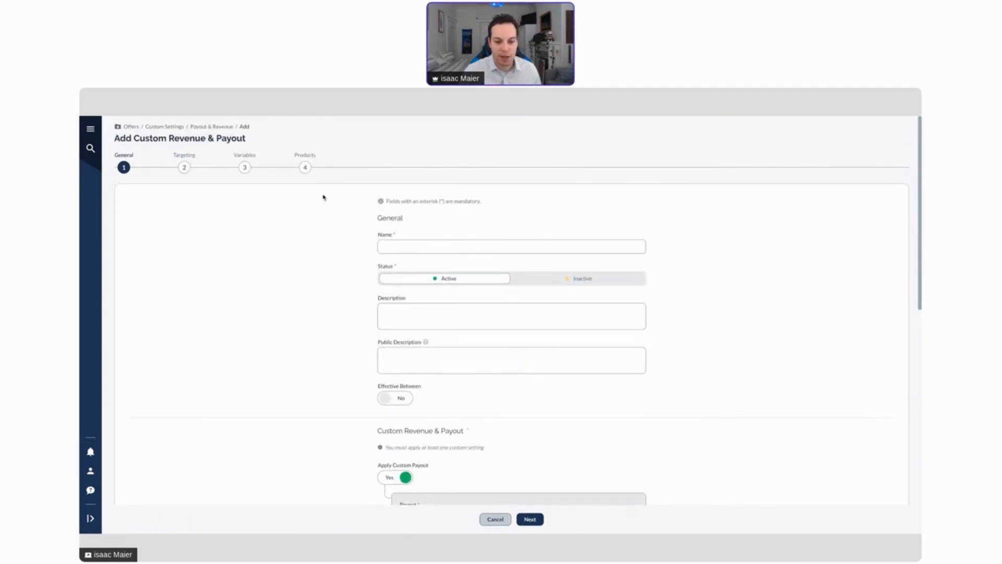
Cancel the new setting form, reopen it, and cancel again
click(494, 518)
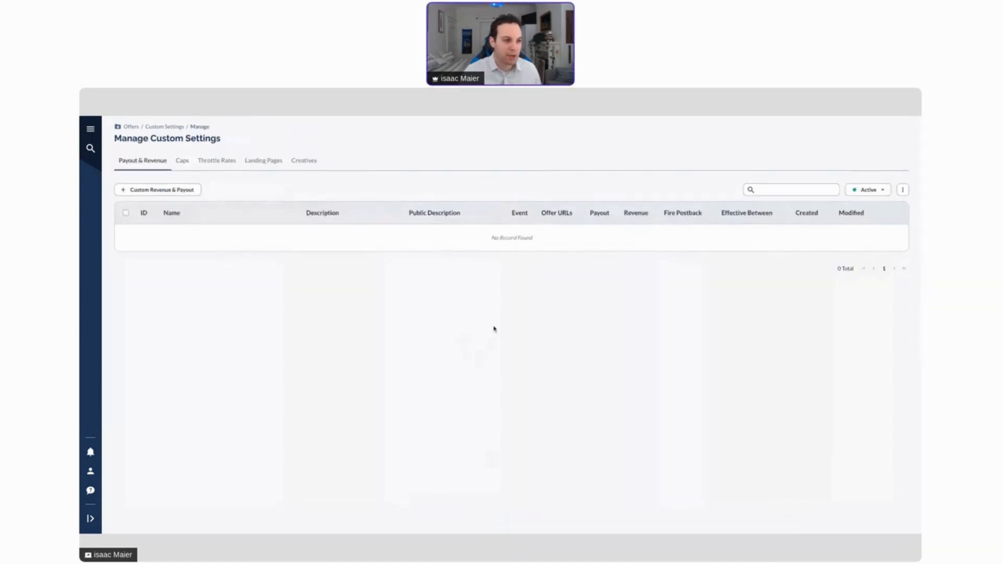
click(158, 189)
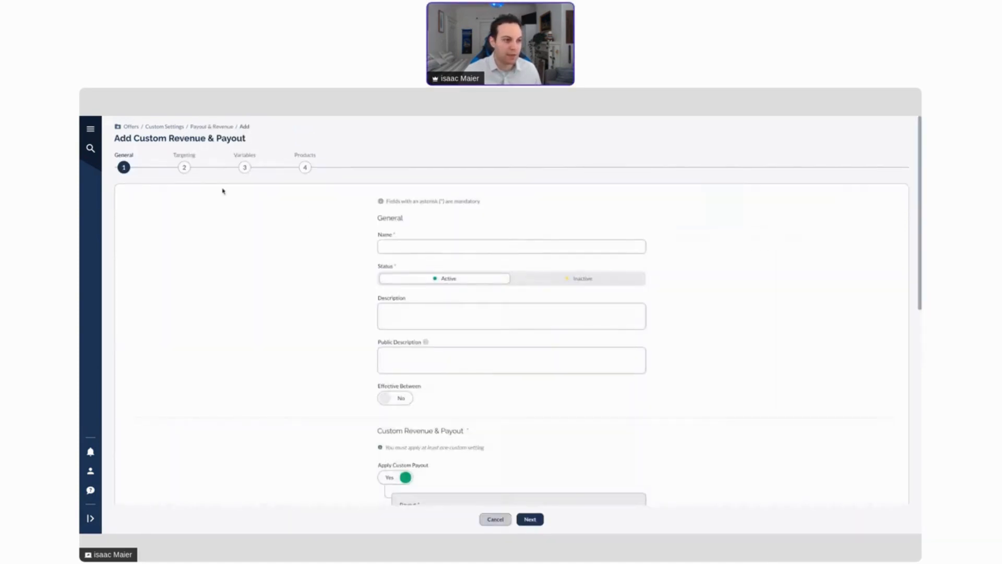
click(494, 518)
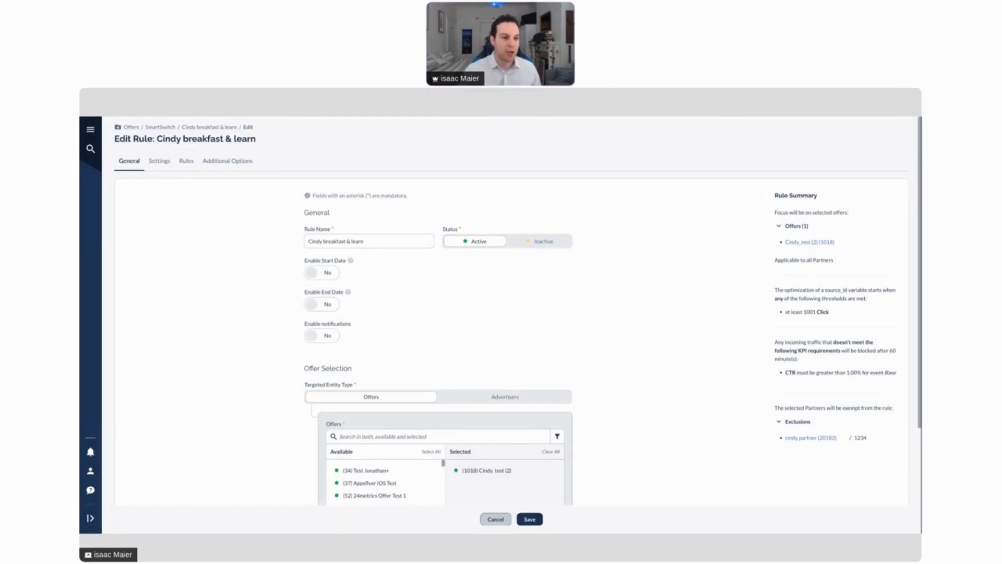
scroll(down, 3)
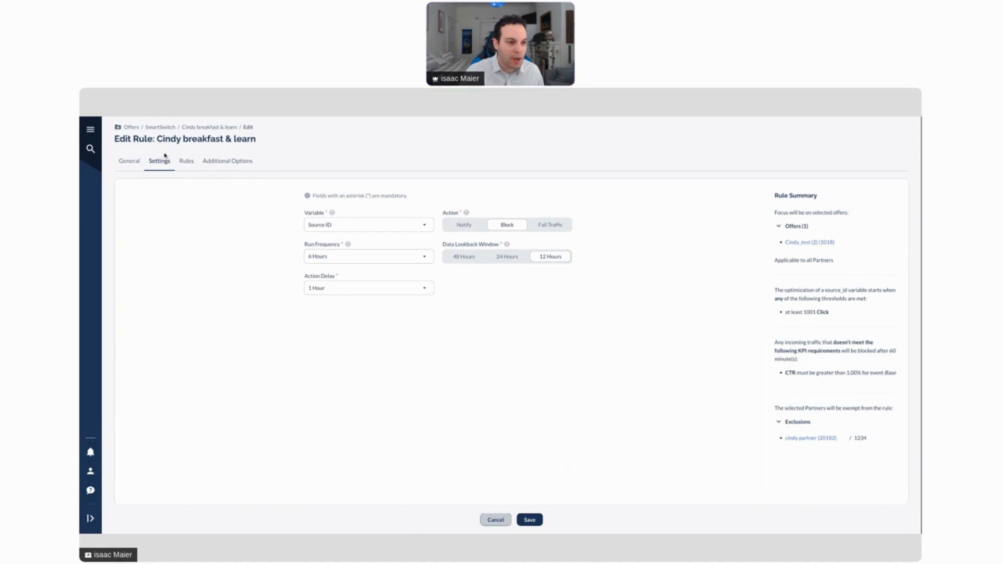
click(128, 160)
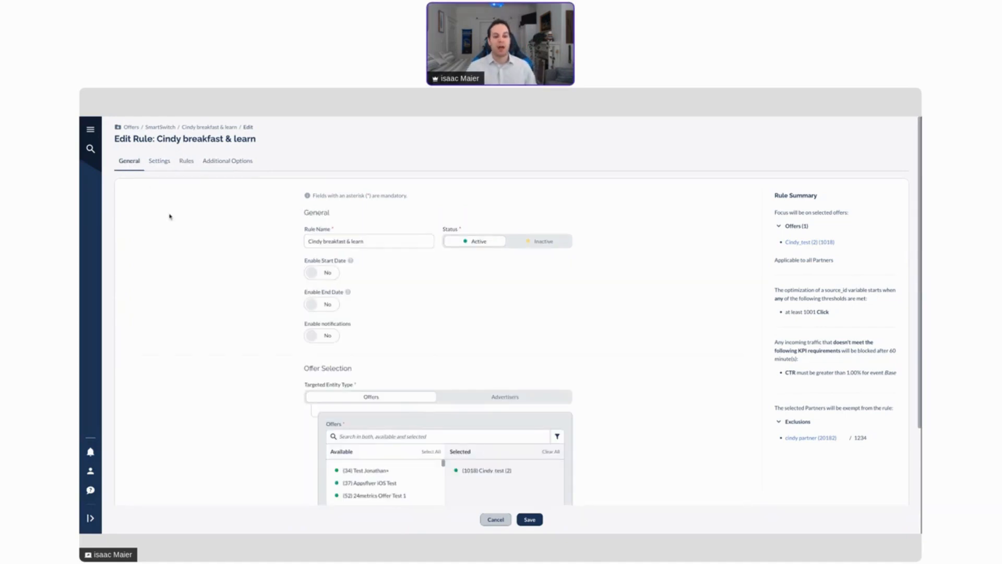
mouse_move(352, 304)
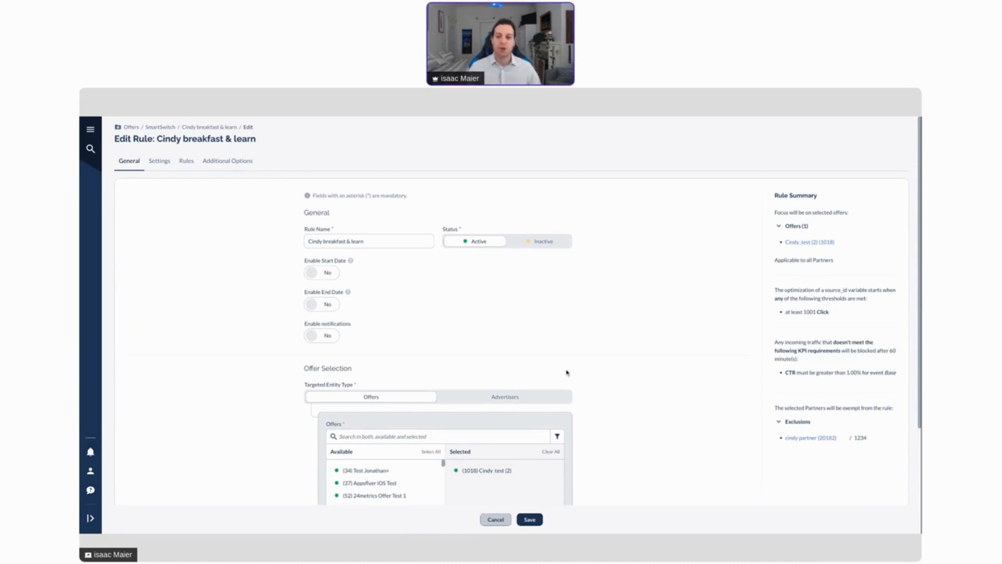
mouse_move(567, 373)
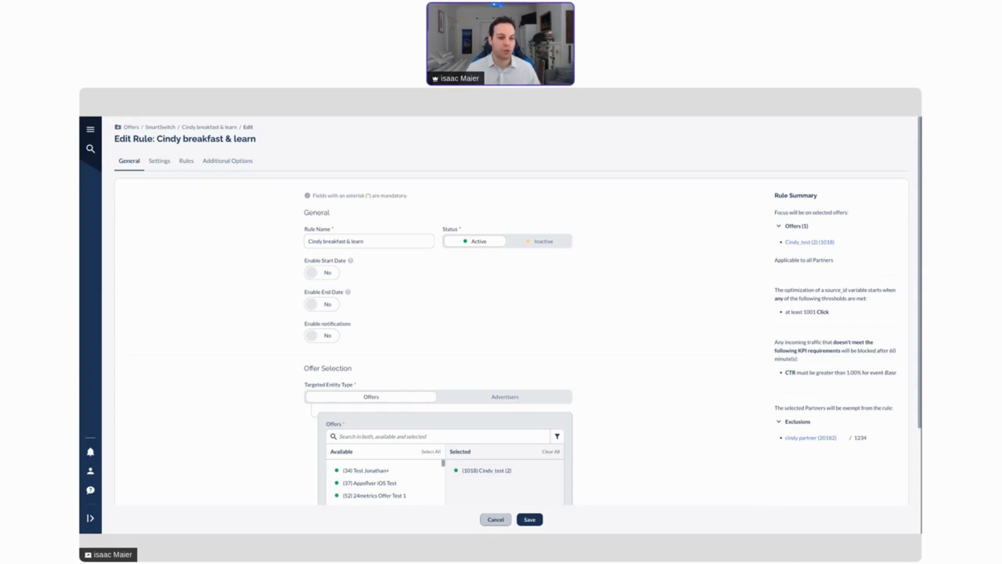
scroll(down, 3)
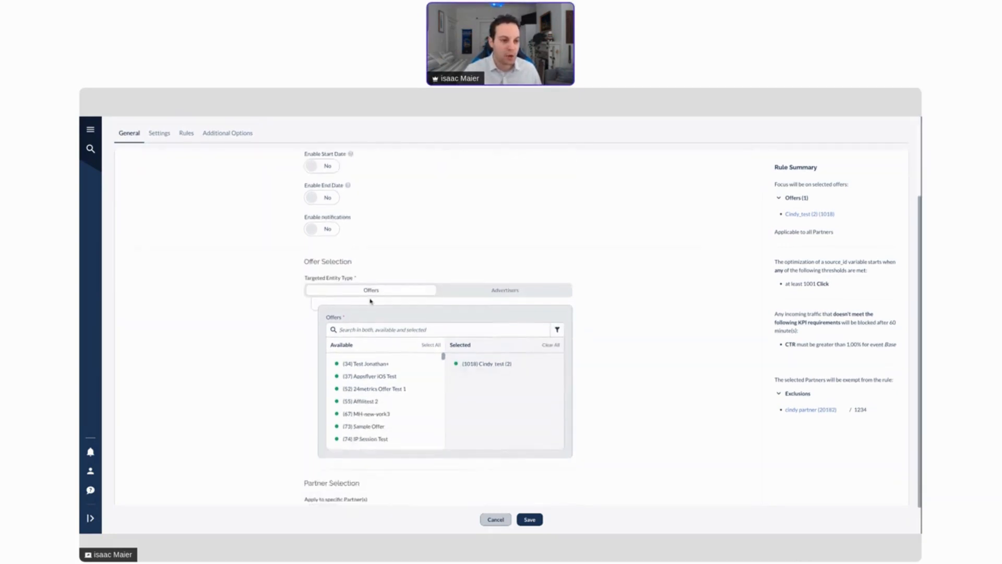
scroll(up, 3)
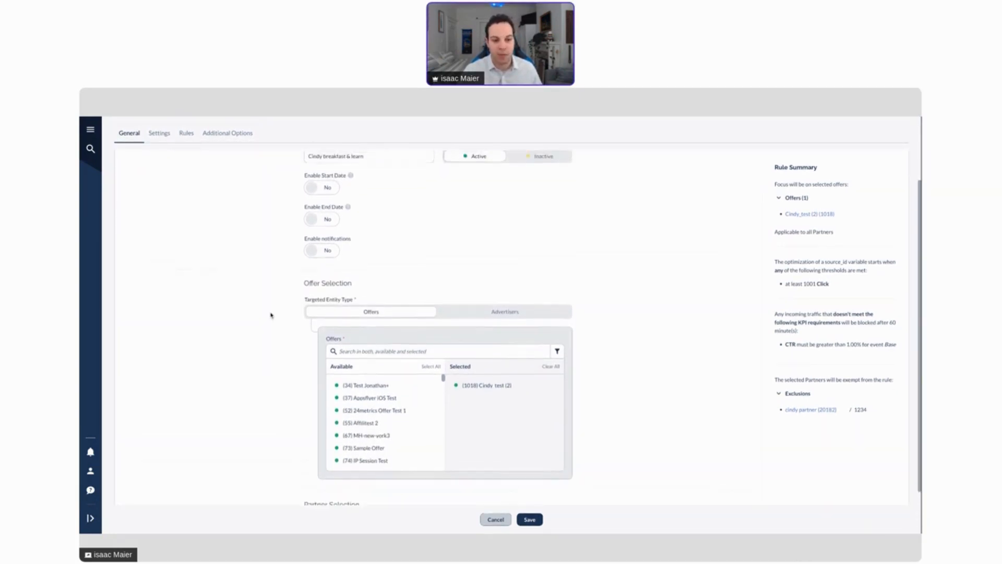
scroll(up, 3)
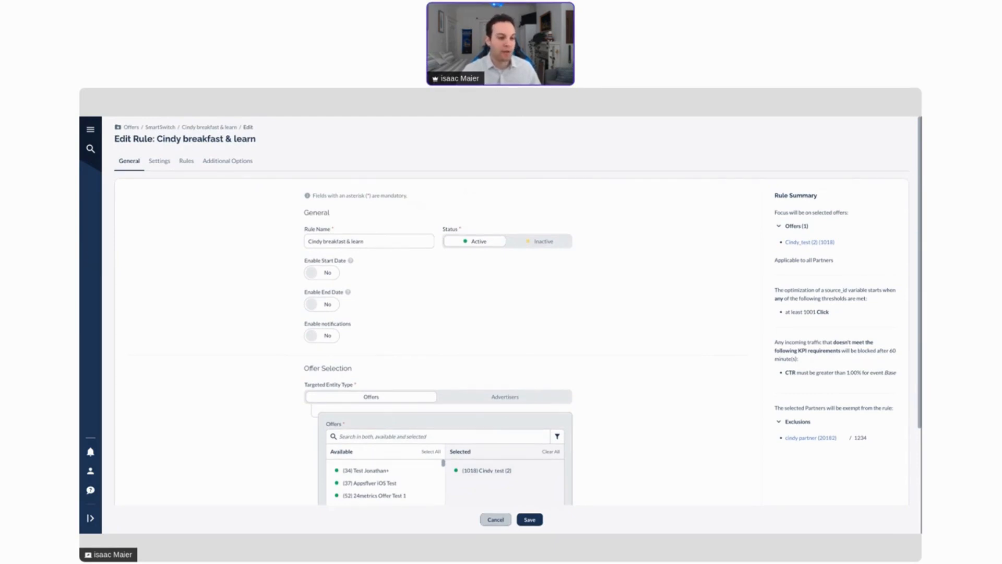
mouse_move(270, 338)
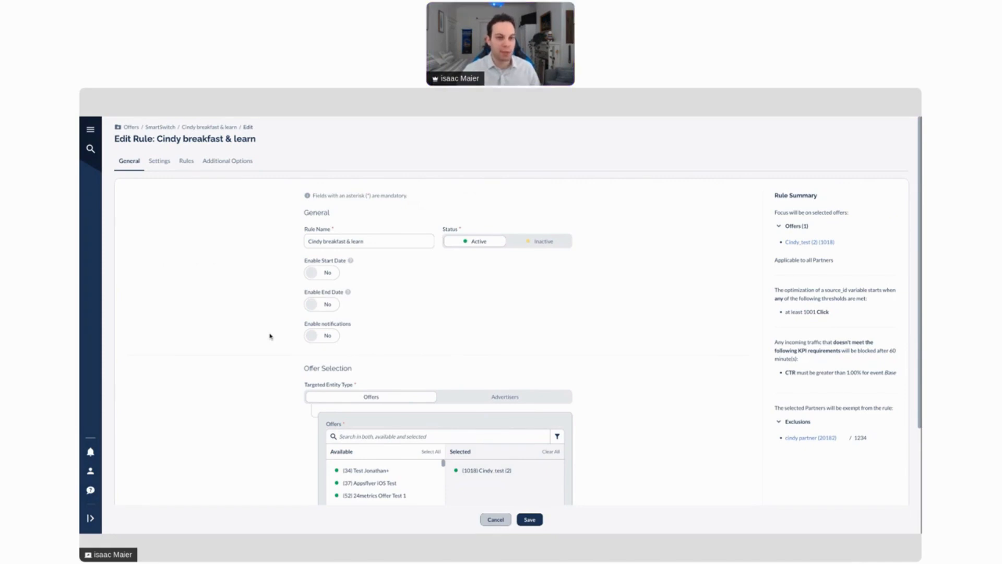
scroll(down, 3)
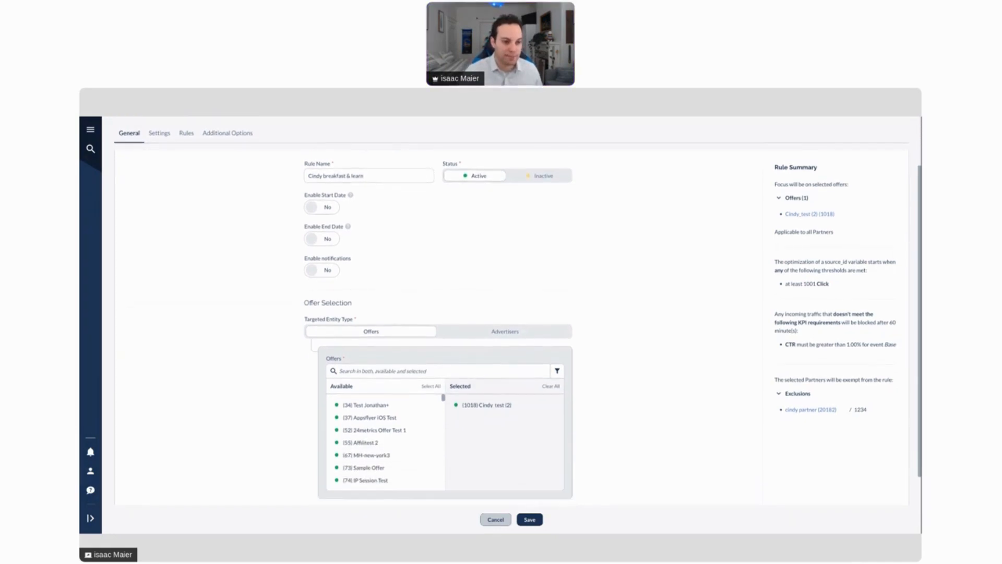
scroll(down, 3)
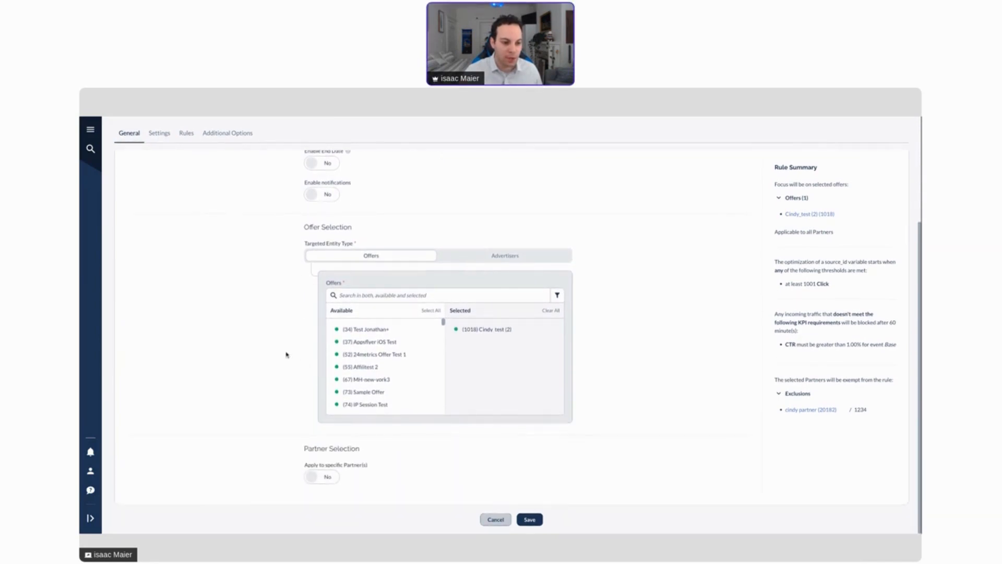
scroll(up, 3)
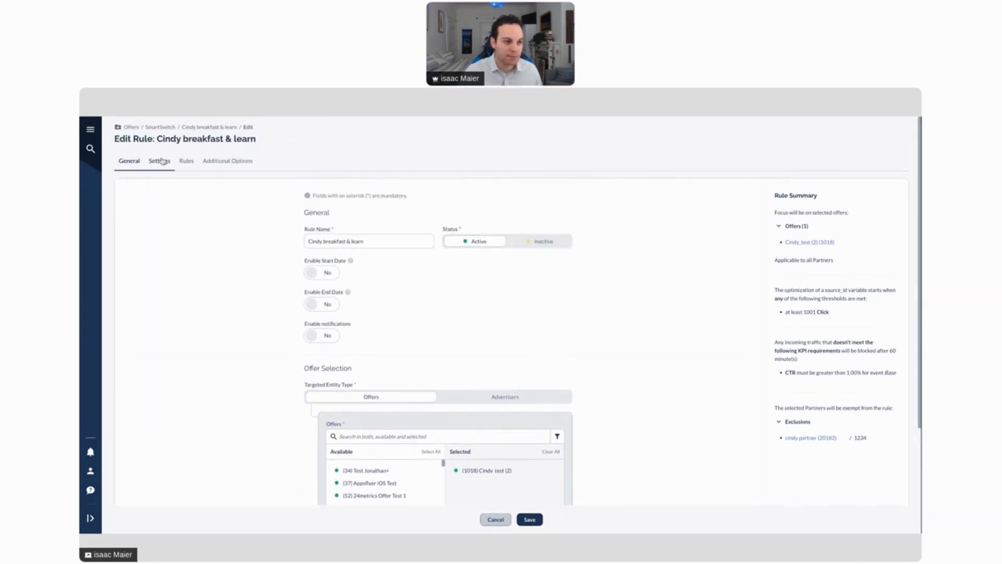
View the rule's settings, keeping Source ID as the variable
click(159, 160)
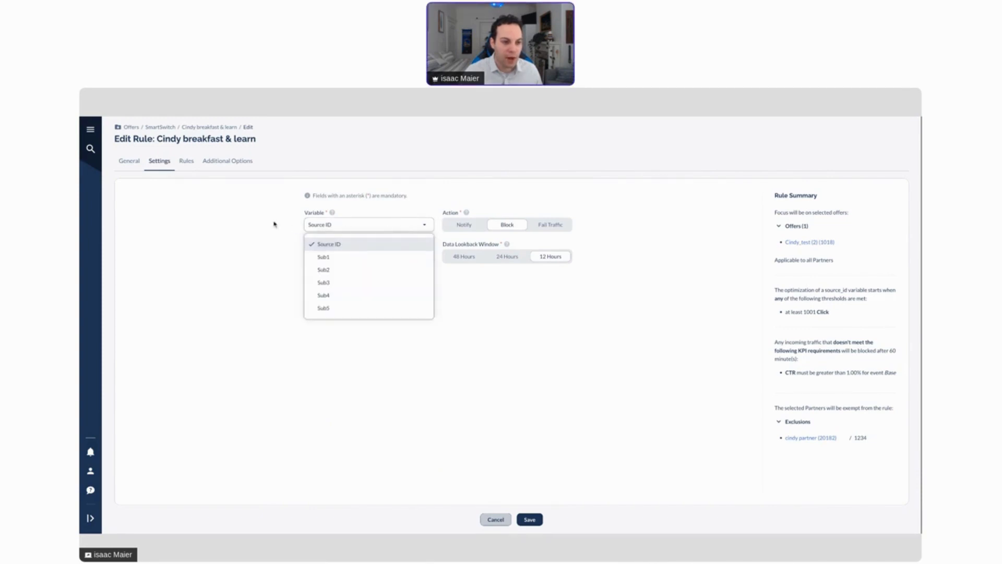
mouse_move(340, 259)
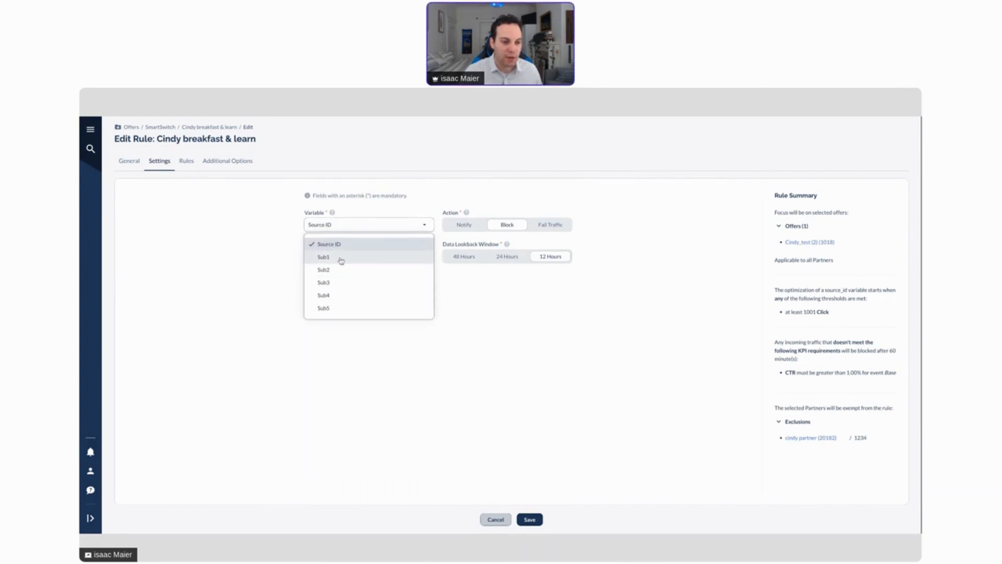
click(328, 243)
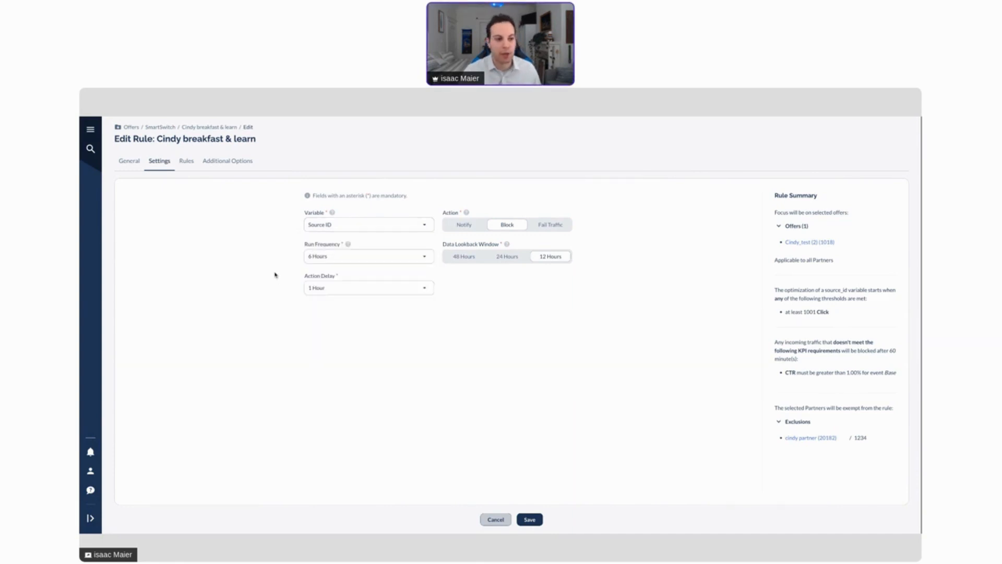
mouse_move(185, 165)
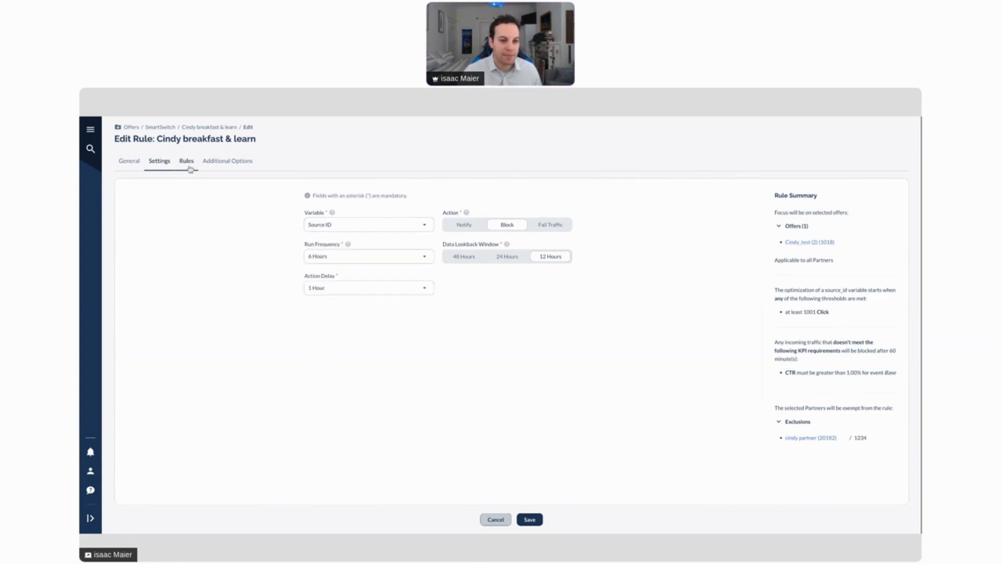
mouse_move(459, 227)
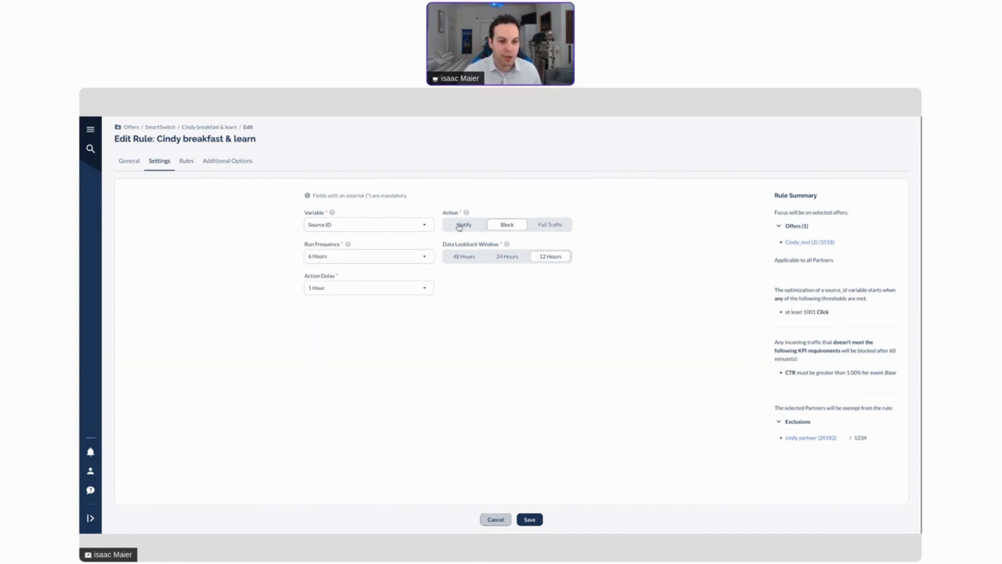
mouse_move(450, 239)
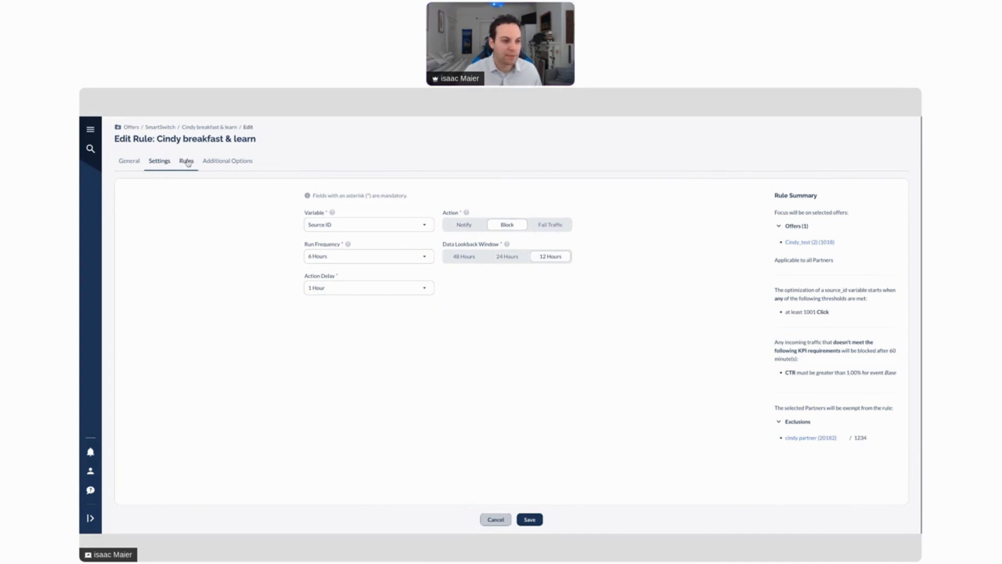
View the 1000-click activation threshold and CTR requirement under Rules
click(186, 161)
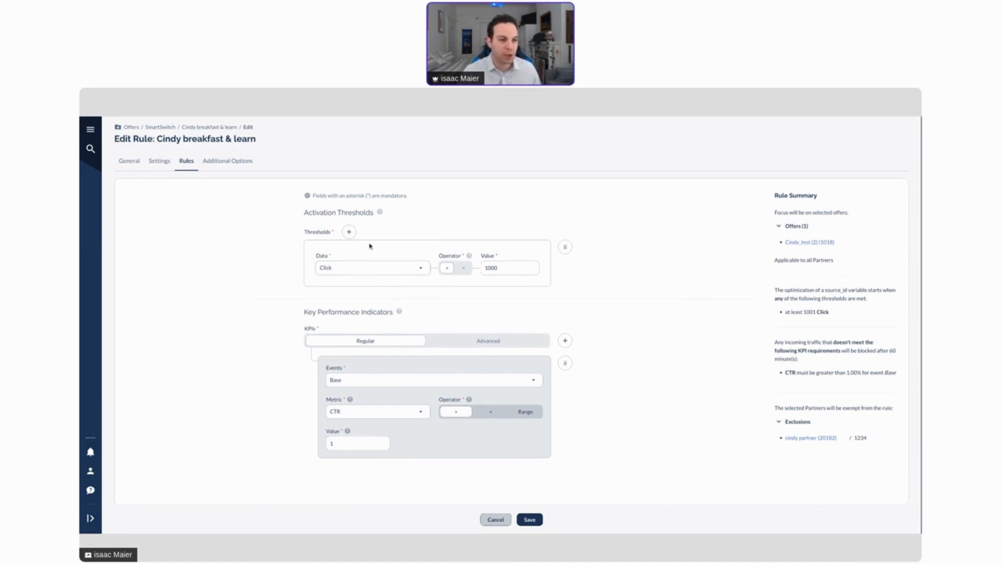
click(228, 160)
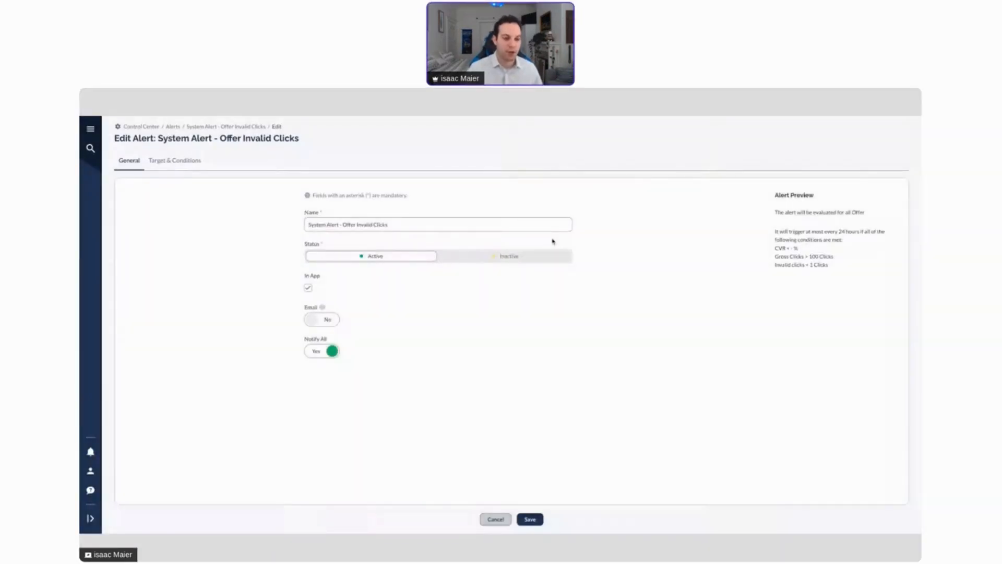
mouse_move(348, 290)
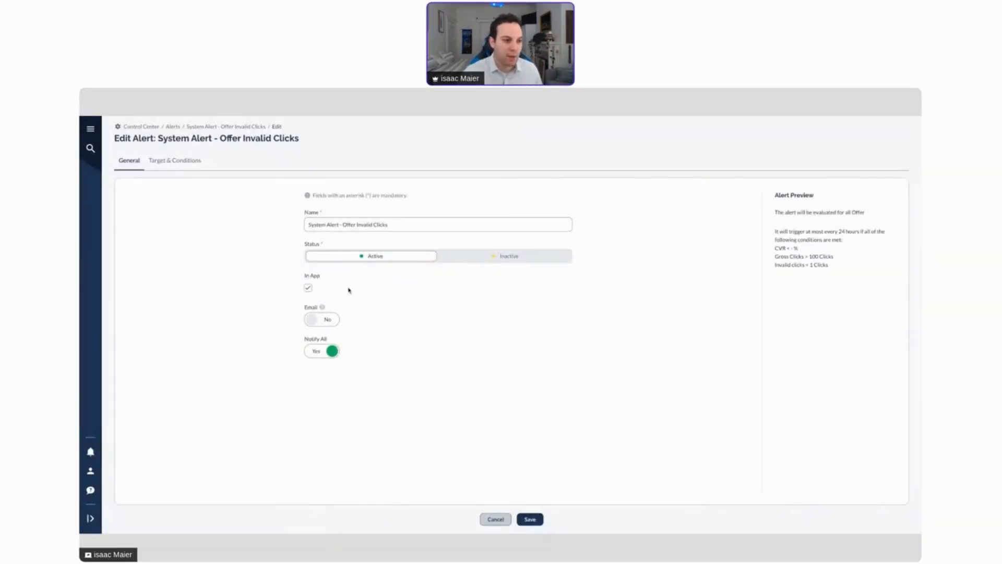
View the alert's CVR, Gross Clicks and Invalid clicks conditions
click(174, 159)
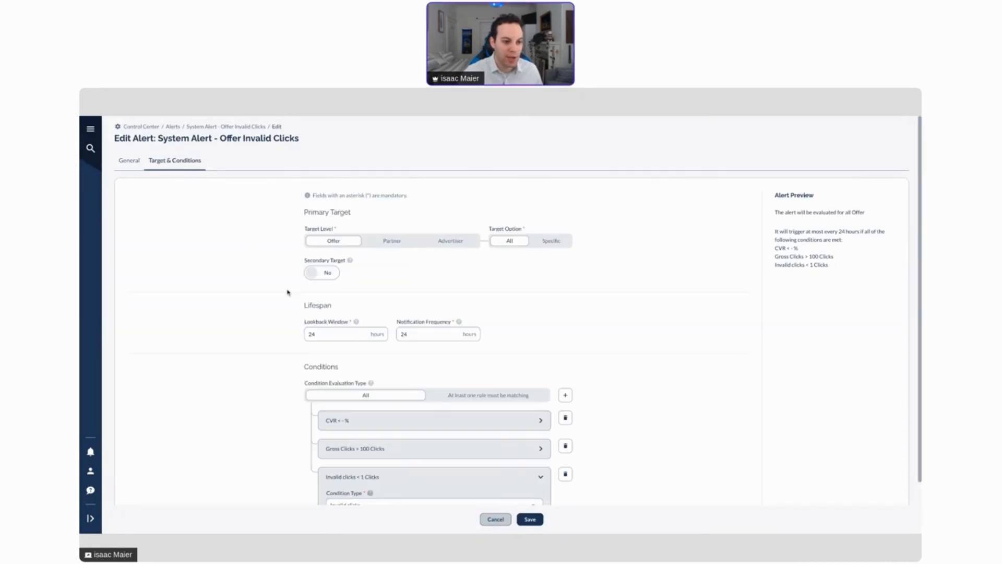
scroll(down, 3)
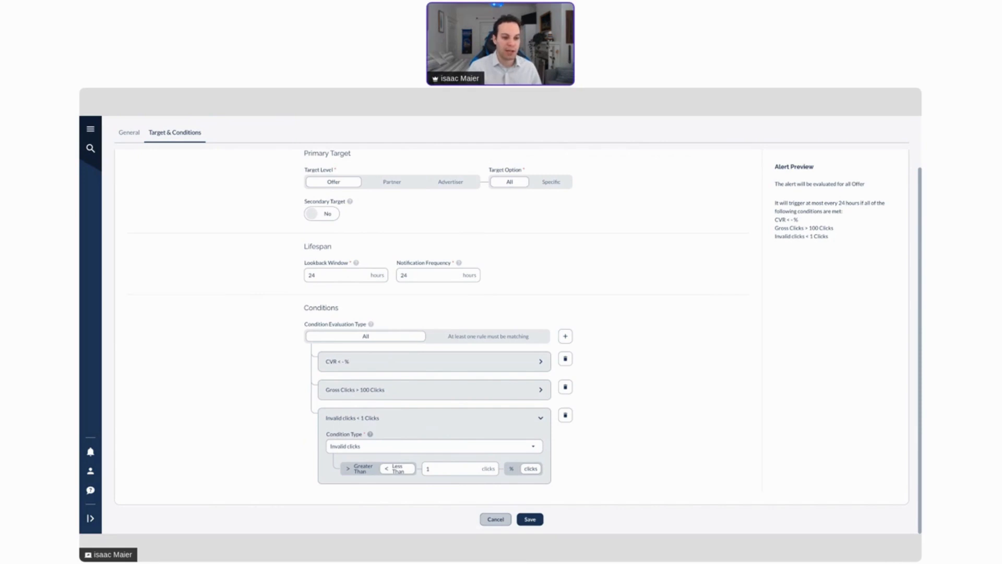
mouse_move(389, 396)
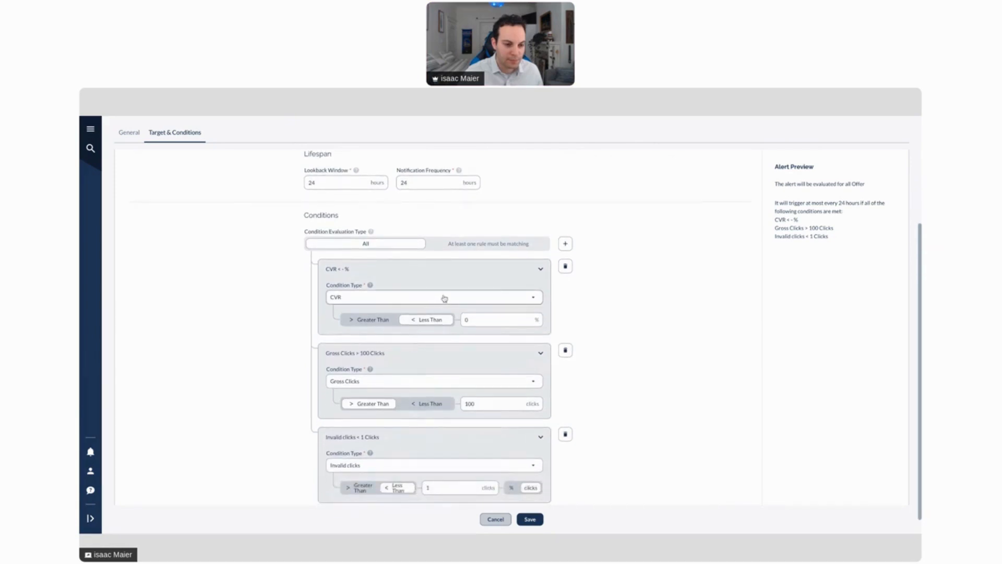
click(434, 296)
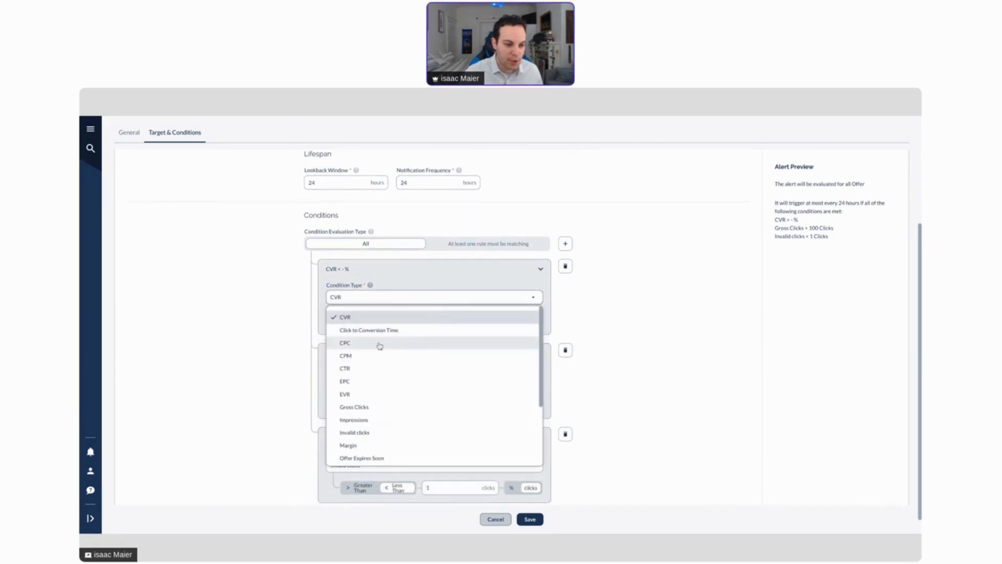
mouse_move(308, 377)
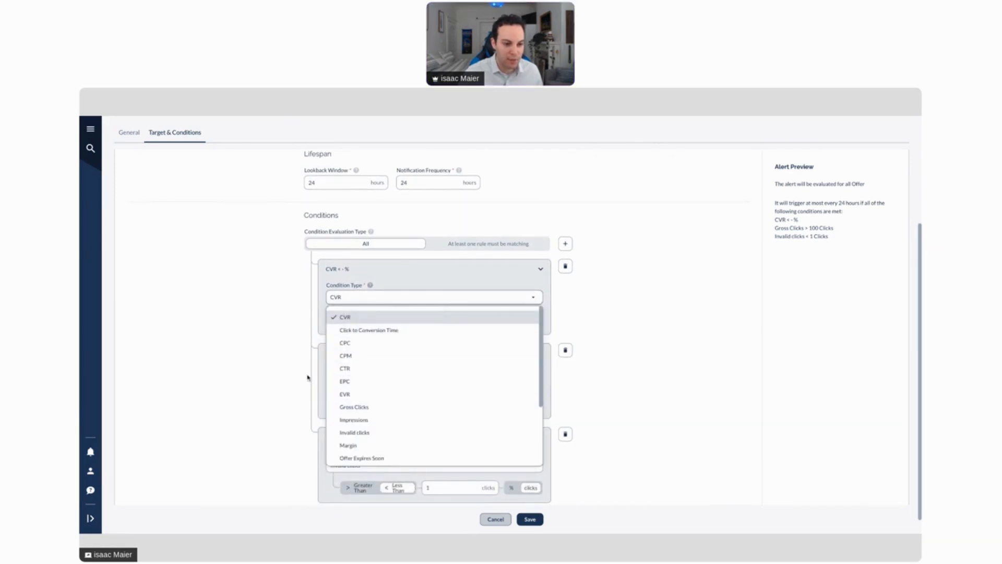
mouse_move(361, 345)
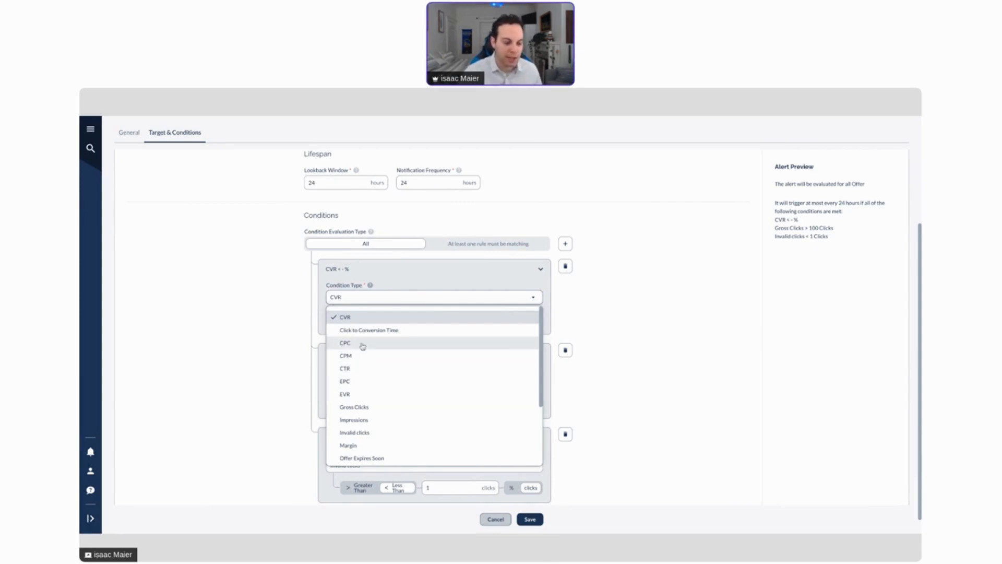
mouse_move(375, 420)
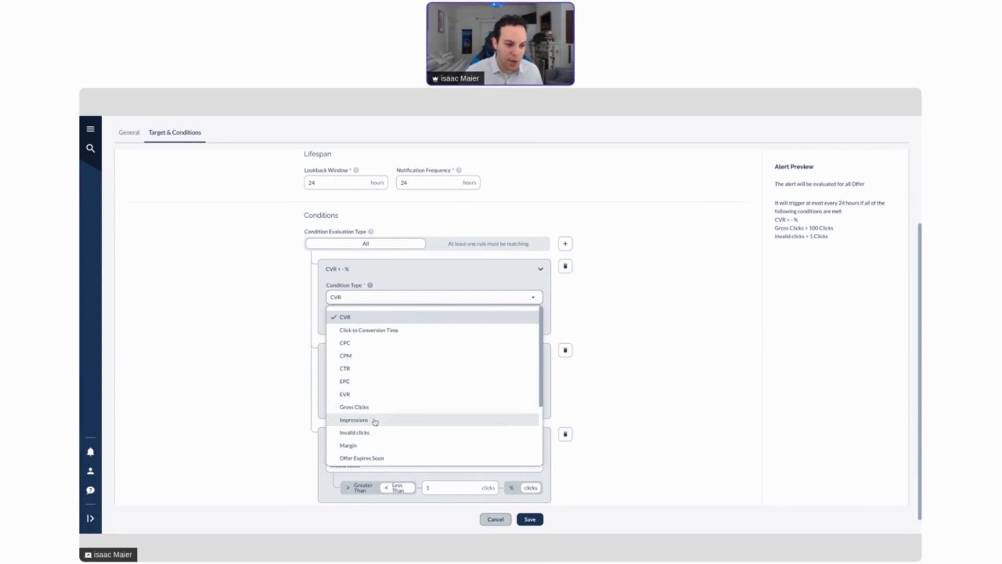
click(344, 316)
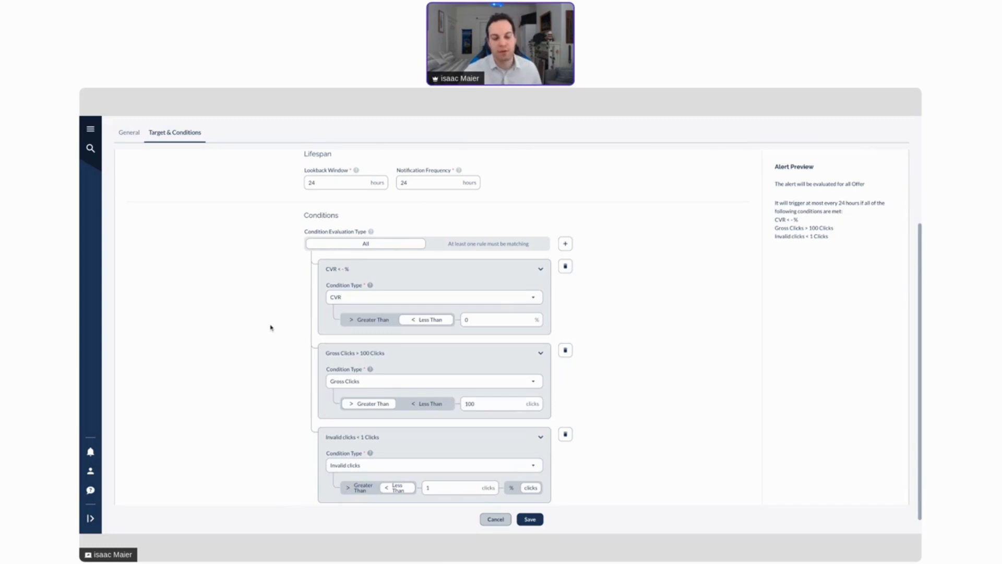
scroll(up, 3)
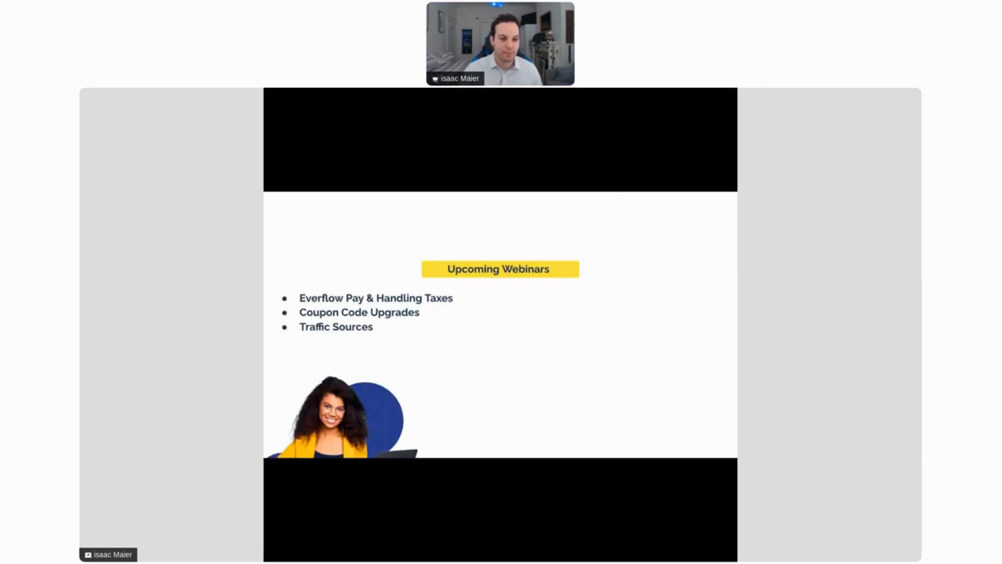
mouse_move(273, 291)
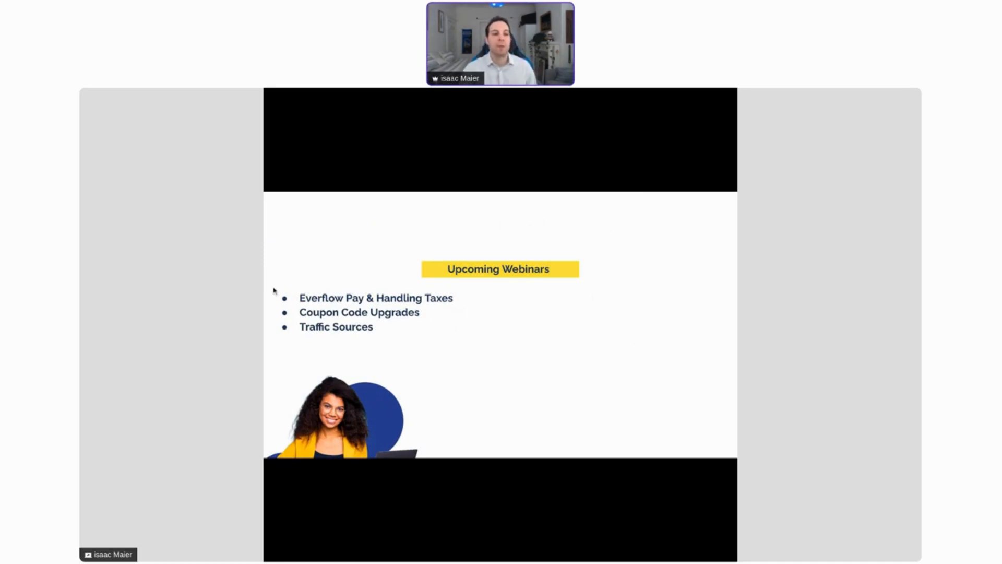